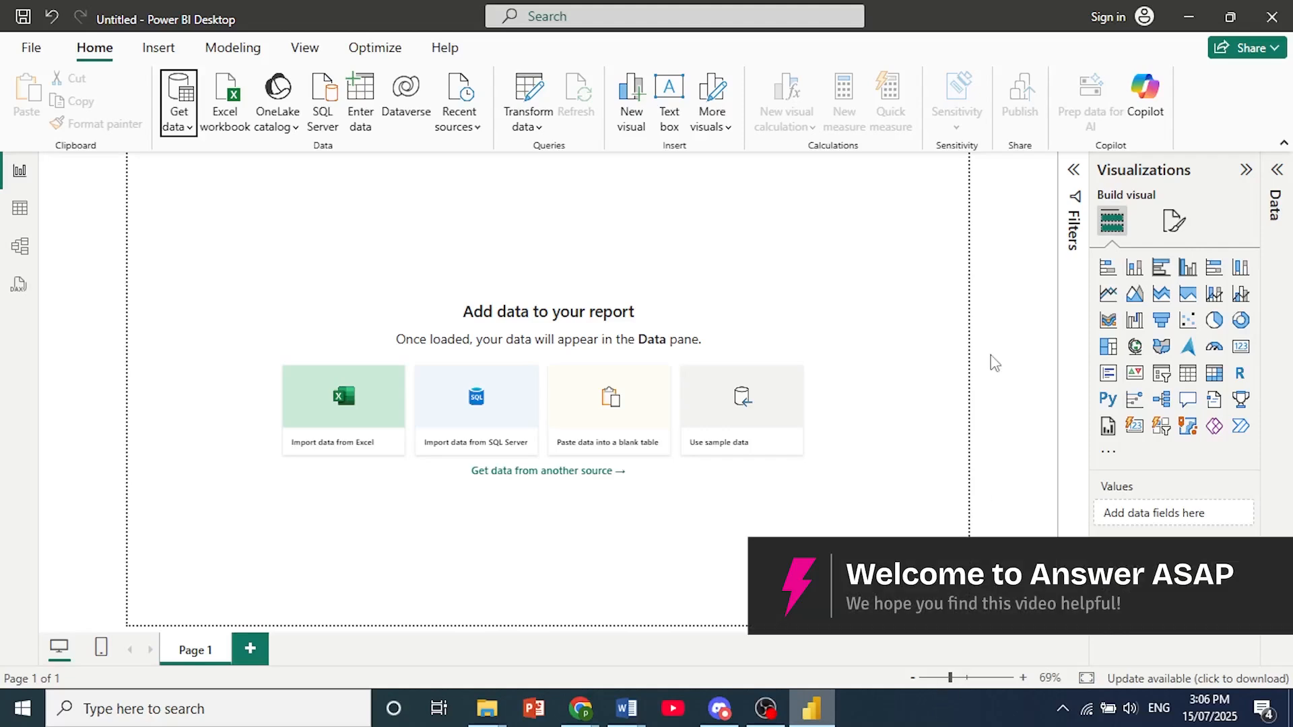
pyautogui.moveTo(994, 376)
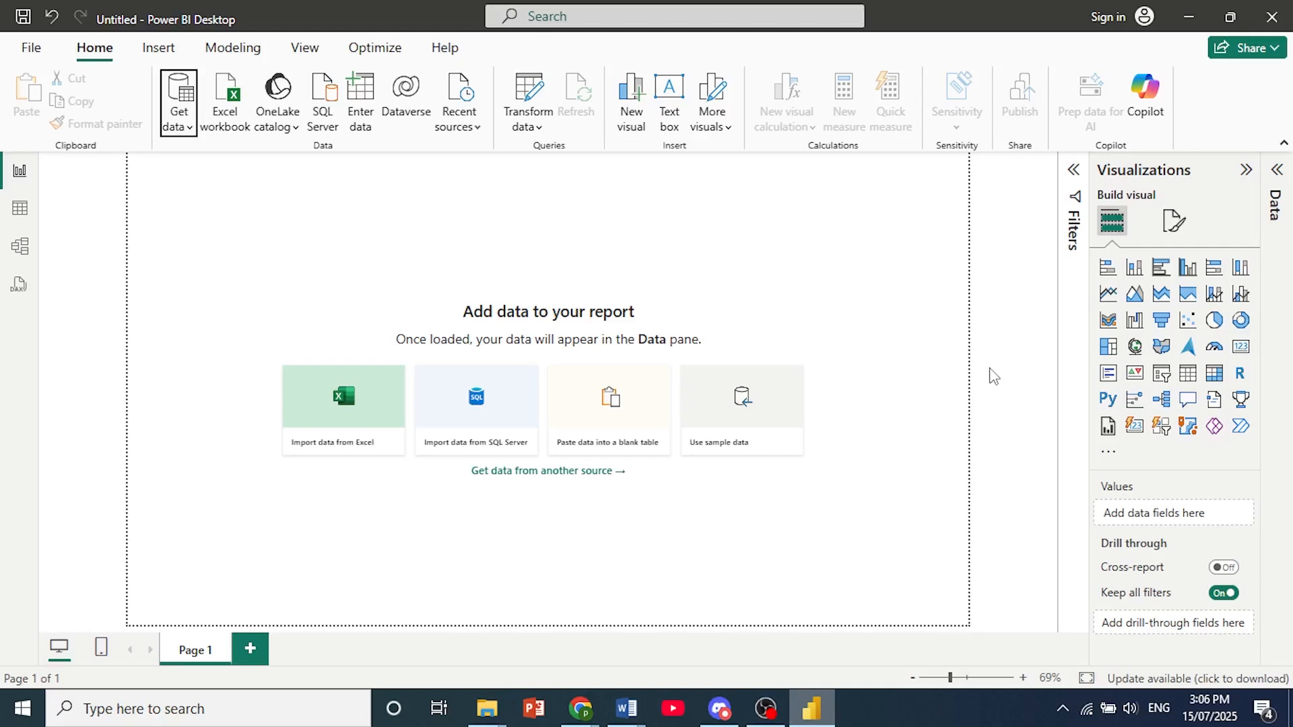
pyautogui.moveTo(557, 188)
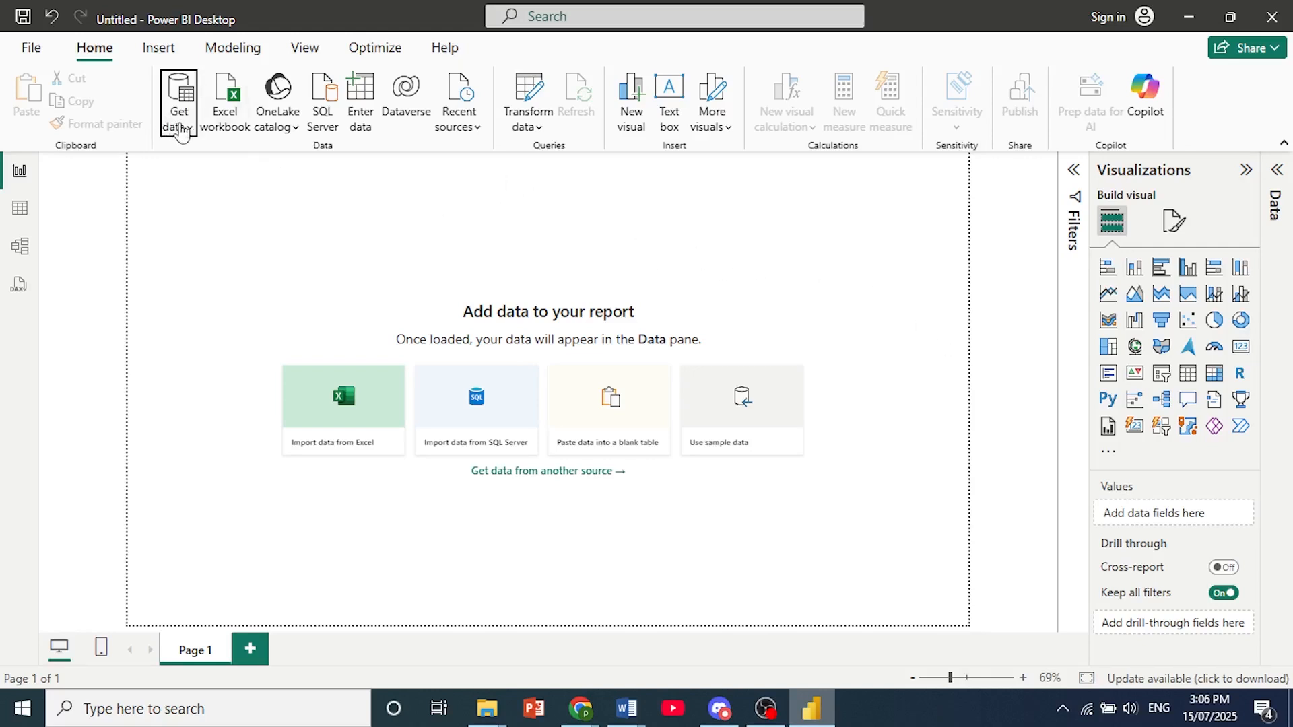
# Open the Get Data dialog from the Home ribbon's Get data dropdown.
pyautogui.click(178, 103)
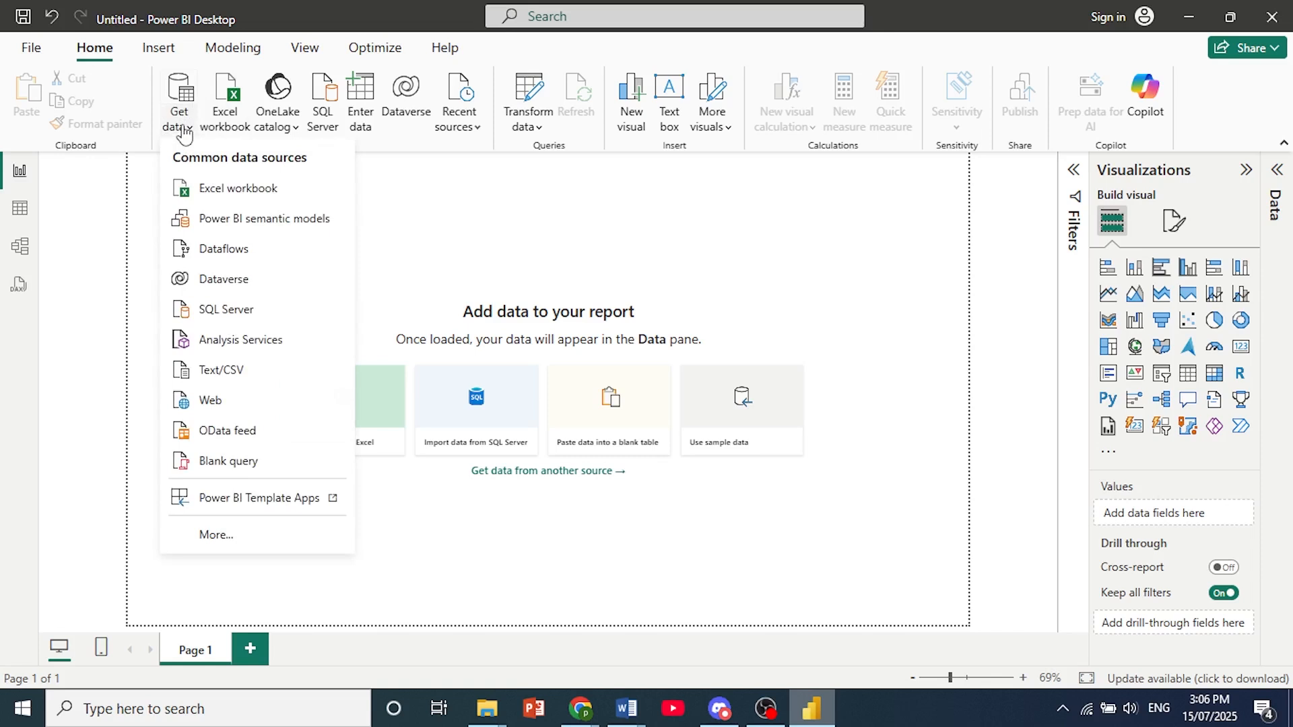
pyautogui.moveTo(209, 400)
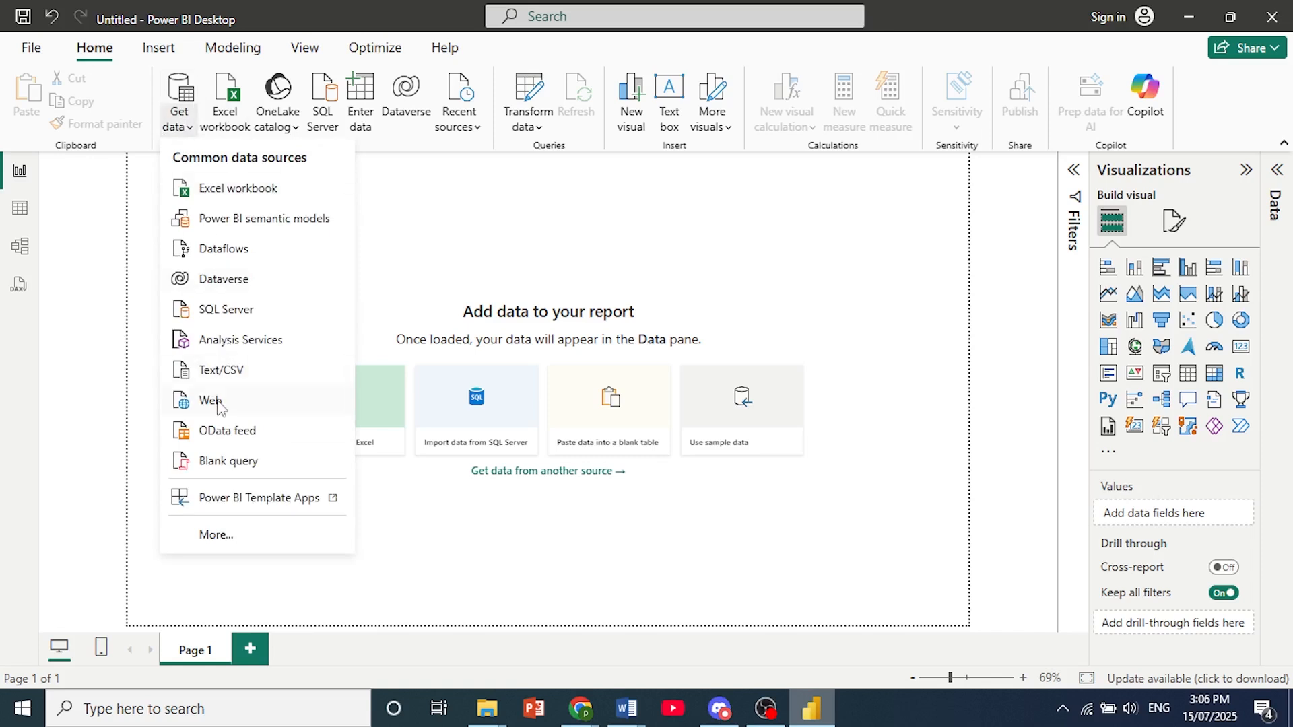
pyautogui.moveTo(217, 536)
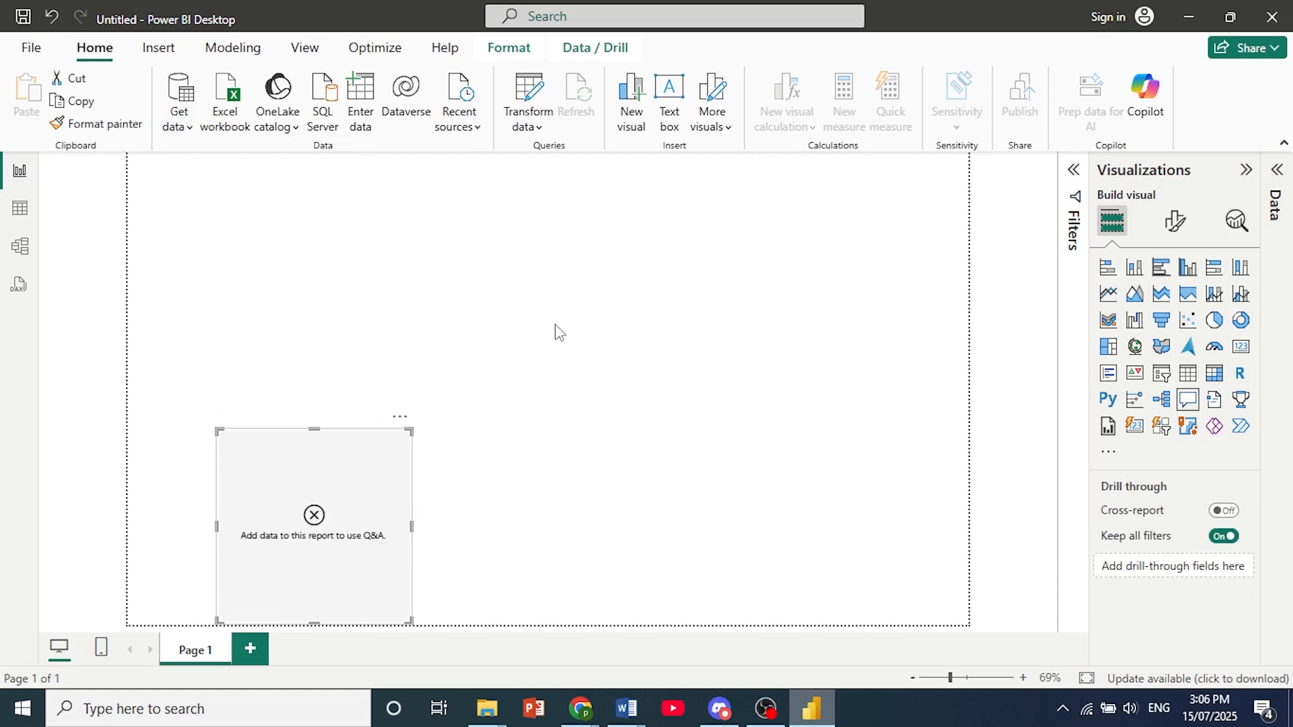
pyautogui.click(178, 99)
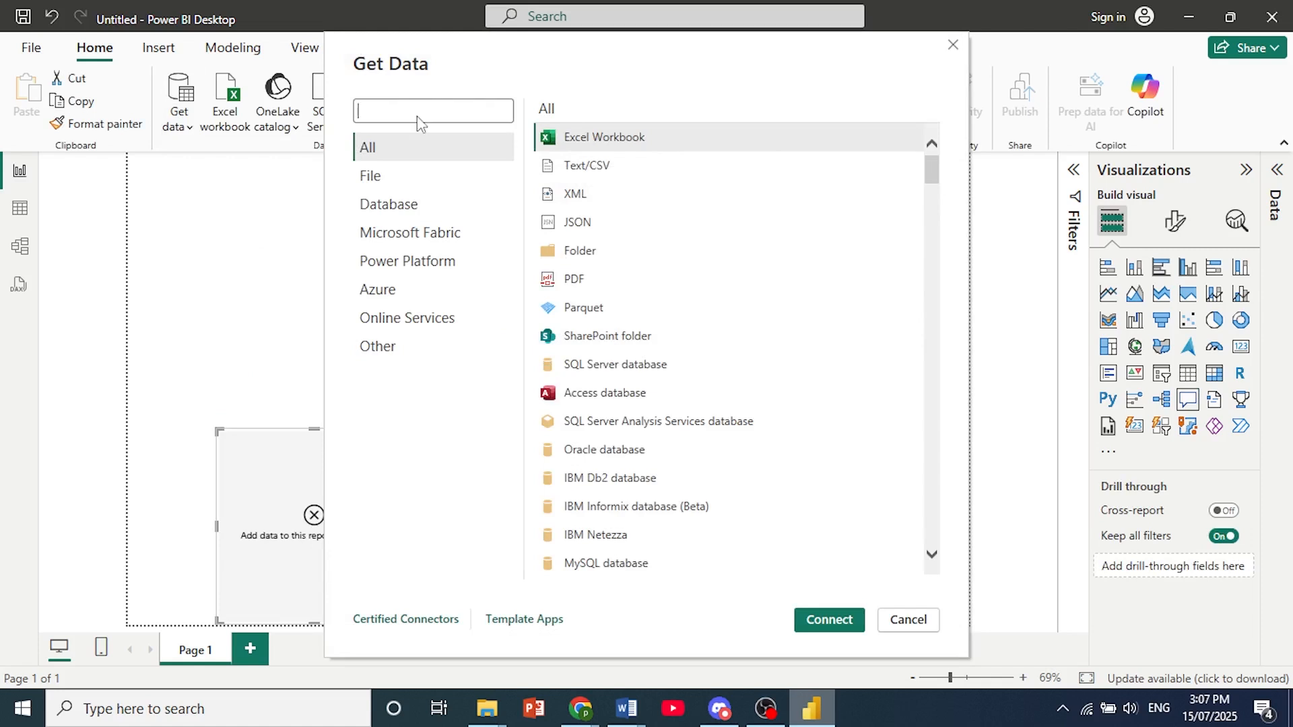
# Search connectors for 'dynamics 365' and select Dynamics 365 Online (legacy).
pyautogui.write('dynamics')
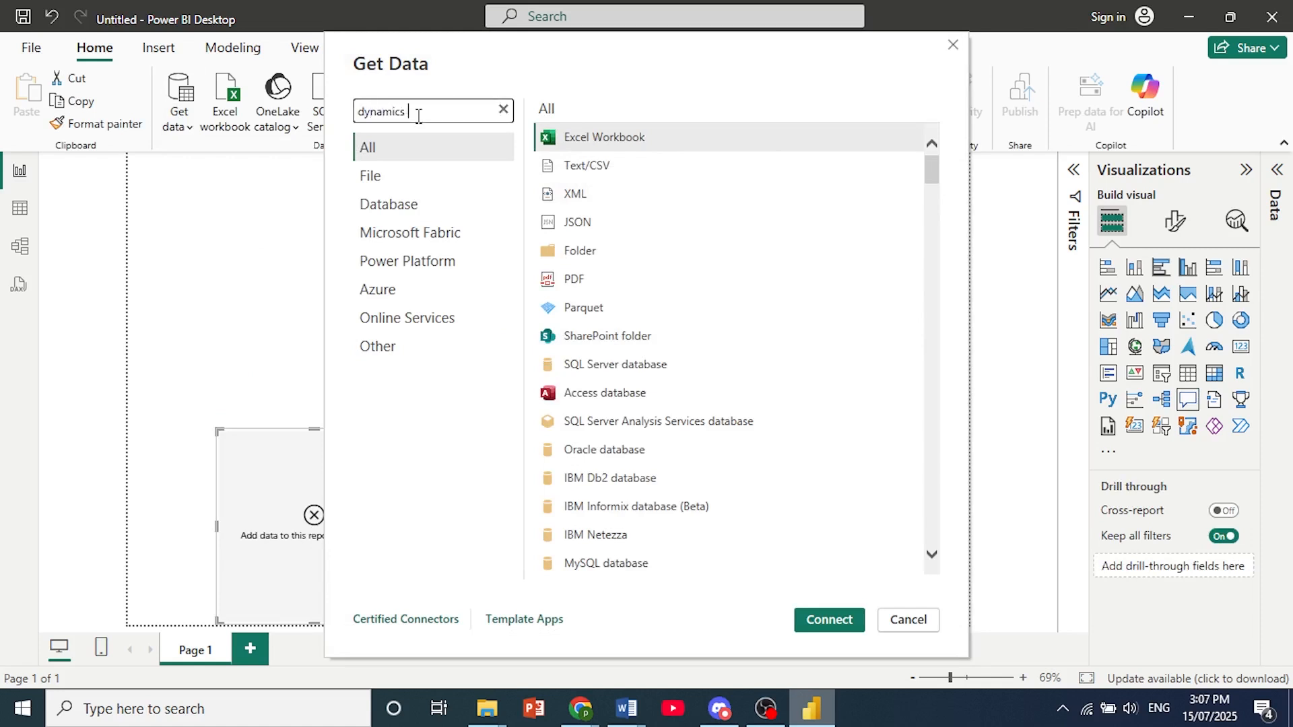
pyautogui.write('365')
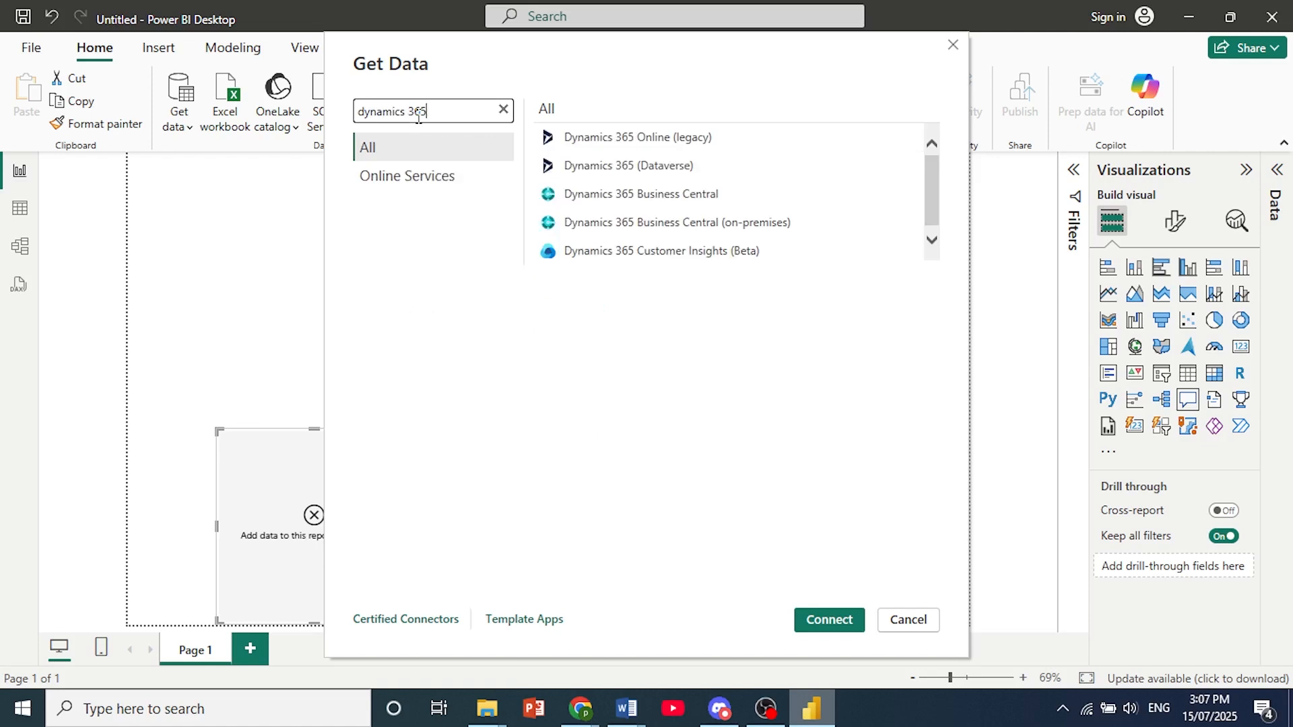
pyautogui.moveTo(637, 137)
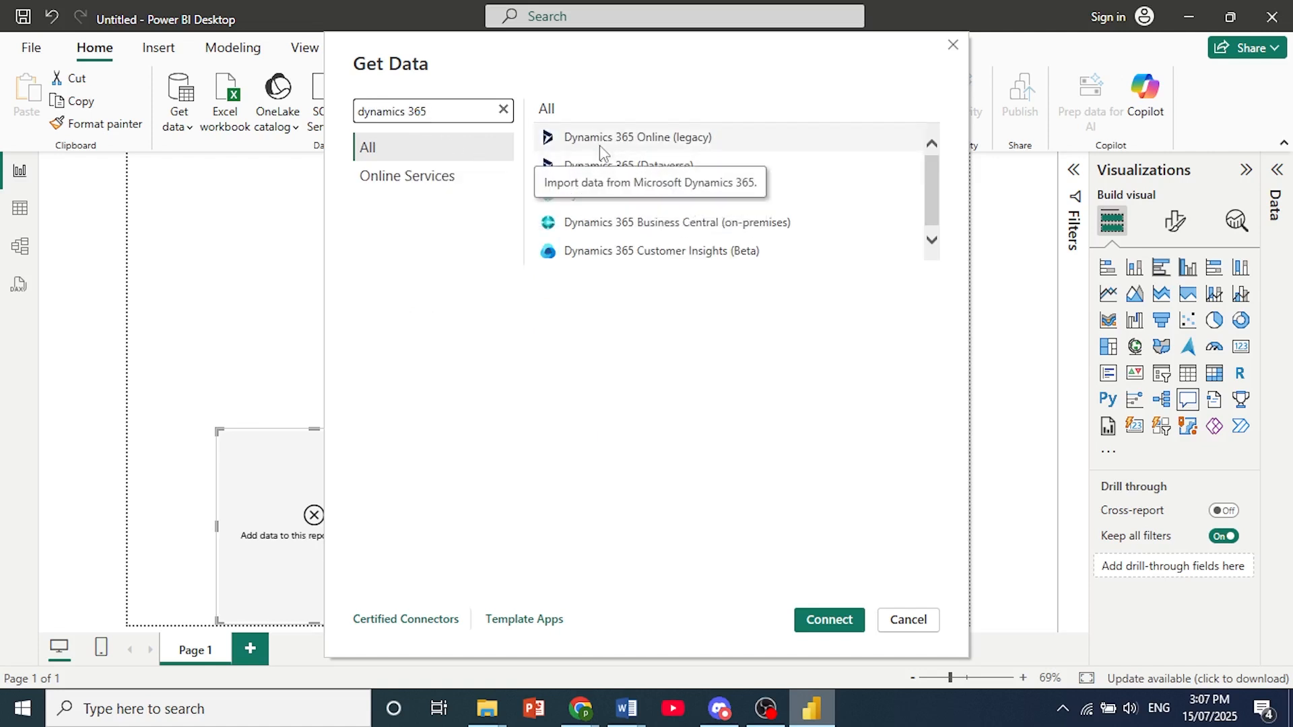
pyautogui.moveTo(629, 153)
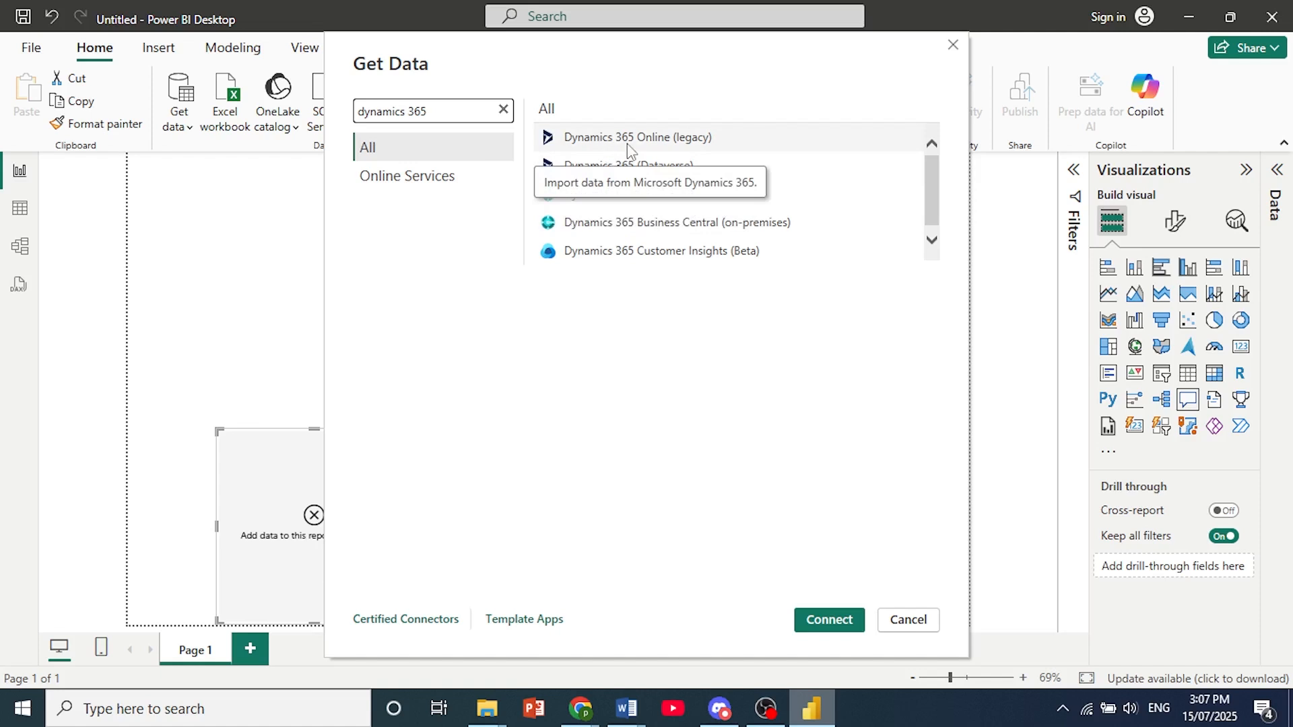
pyautogui.moveTo(622, 142)
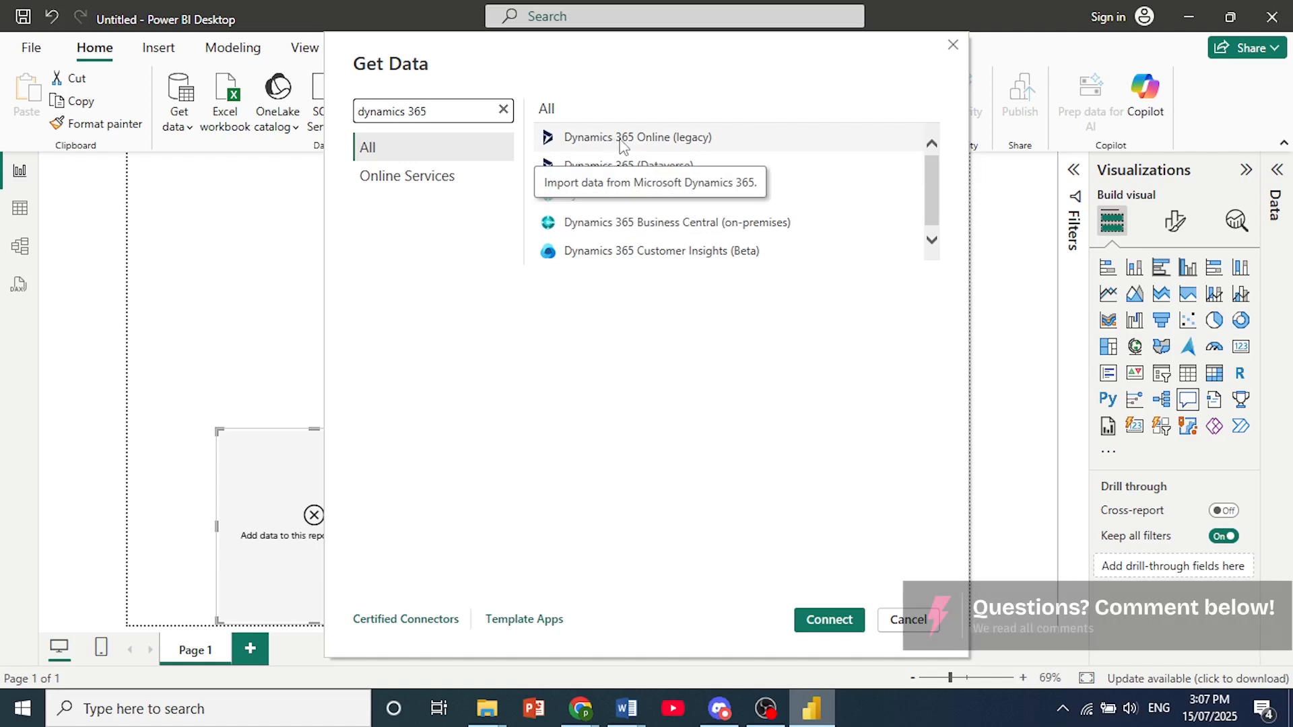
pyautogui.click(635, 137)
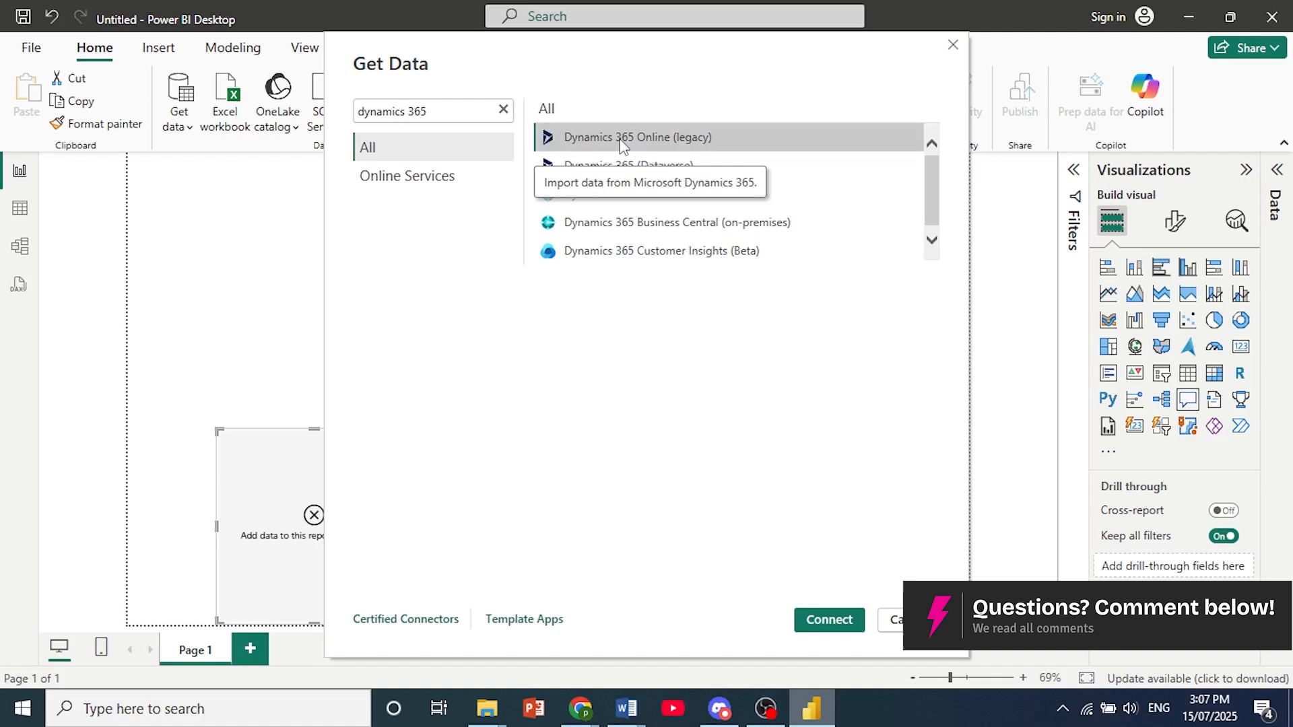
pyautogui.moveTo(752, 430)
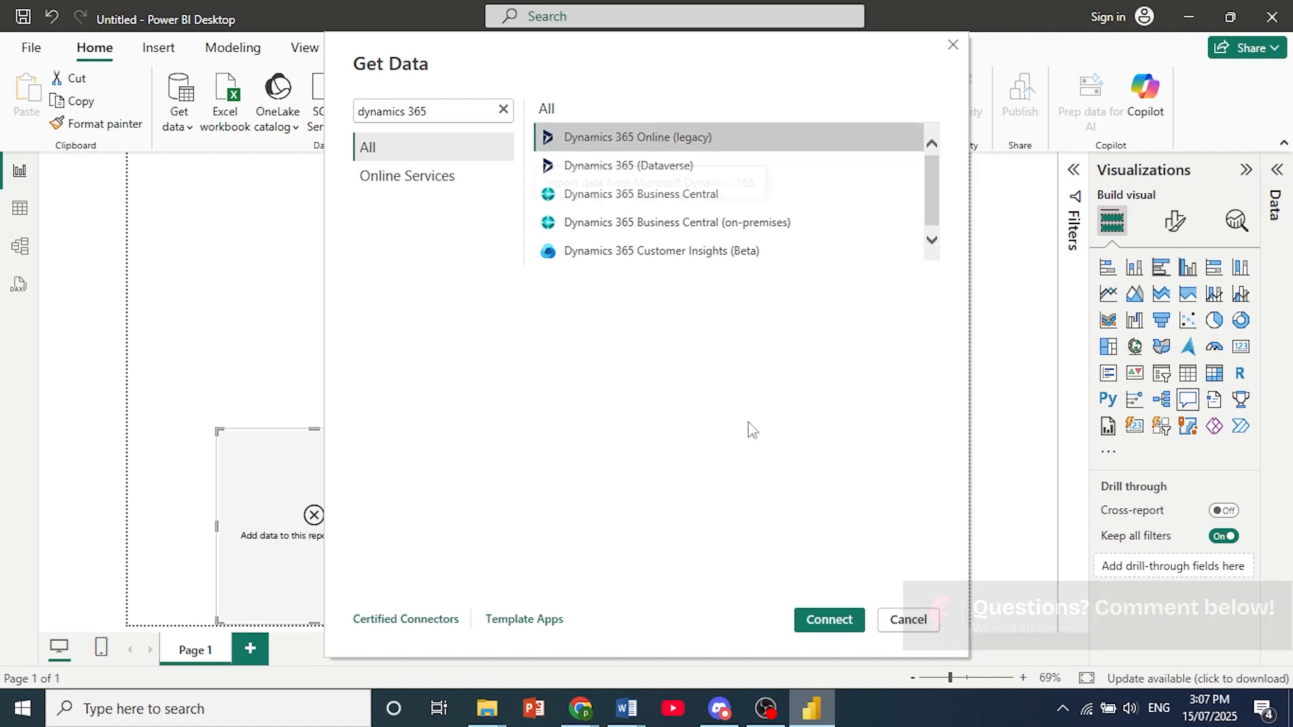
# Connect with Dynamics 365 Online (legacy) and focus the empty Web API URL field.
pyautogui.click(907, 620)
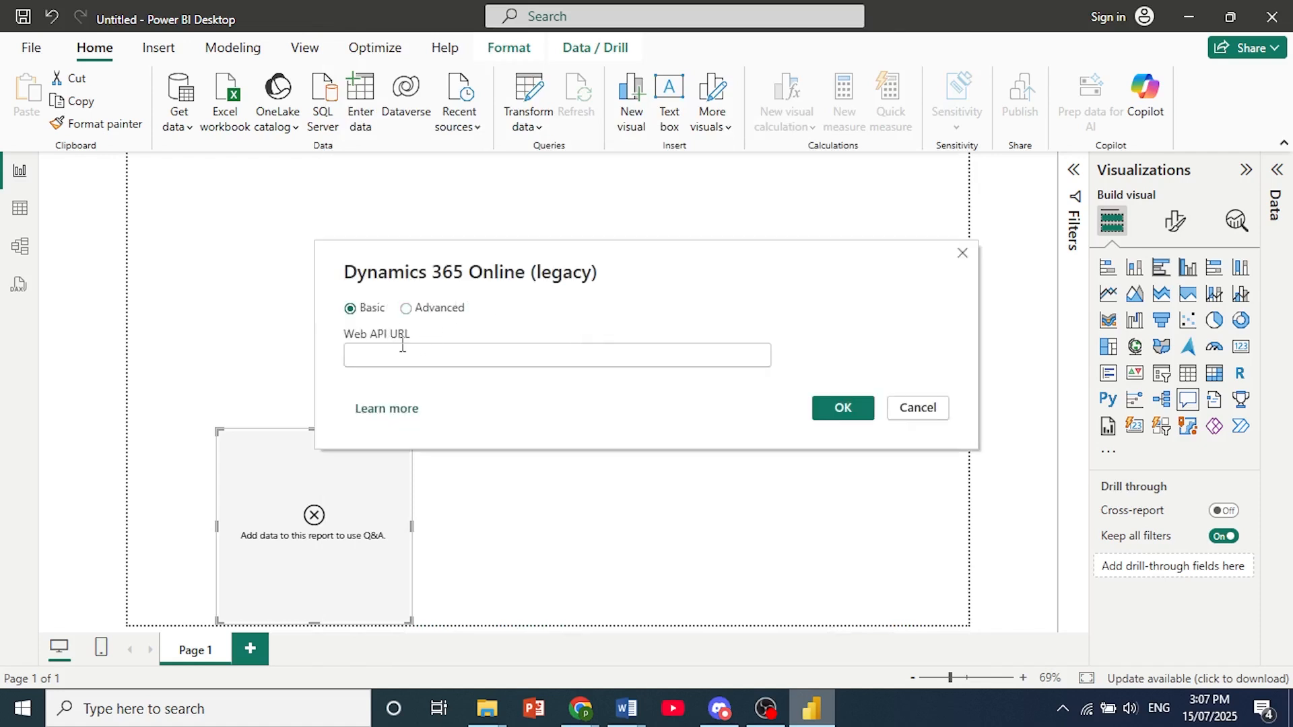
pyautogui.click(557, 355)
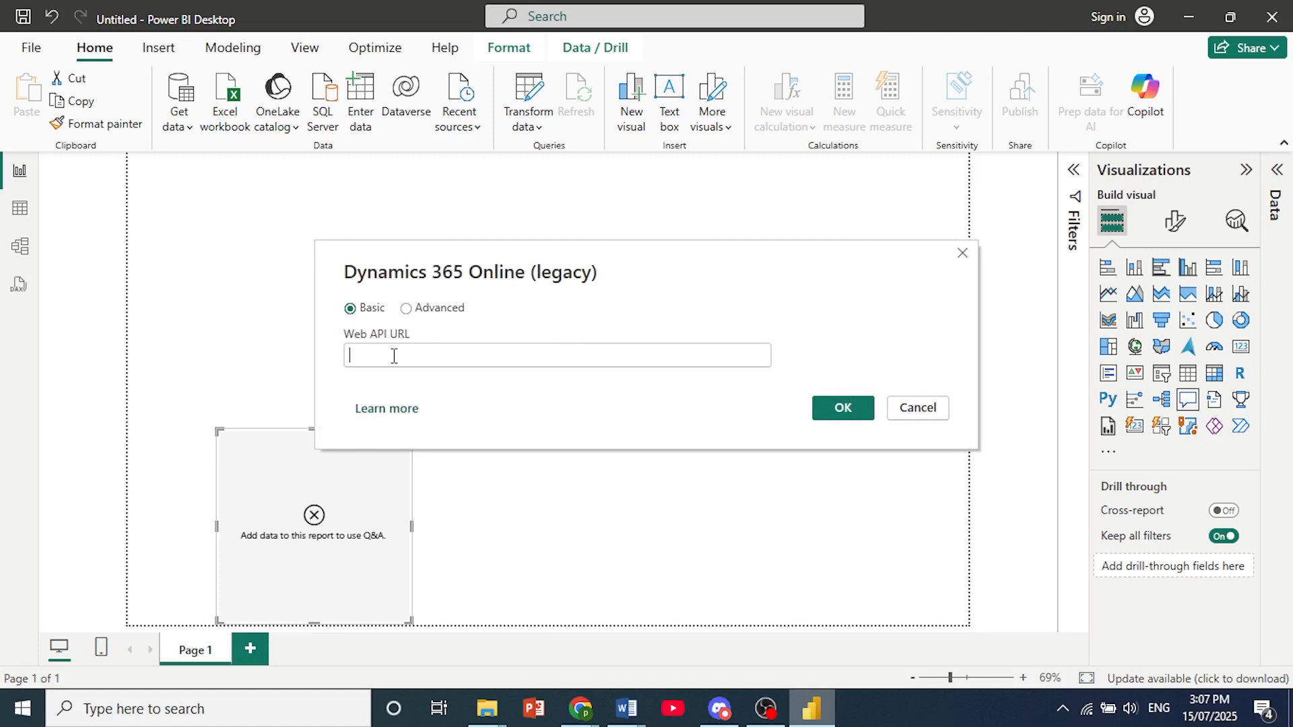